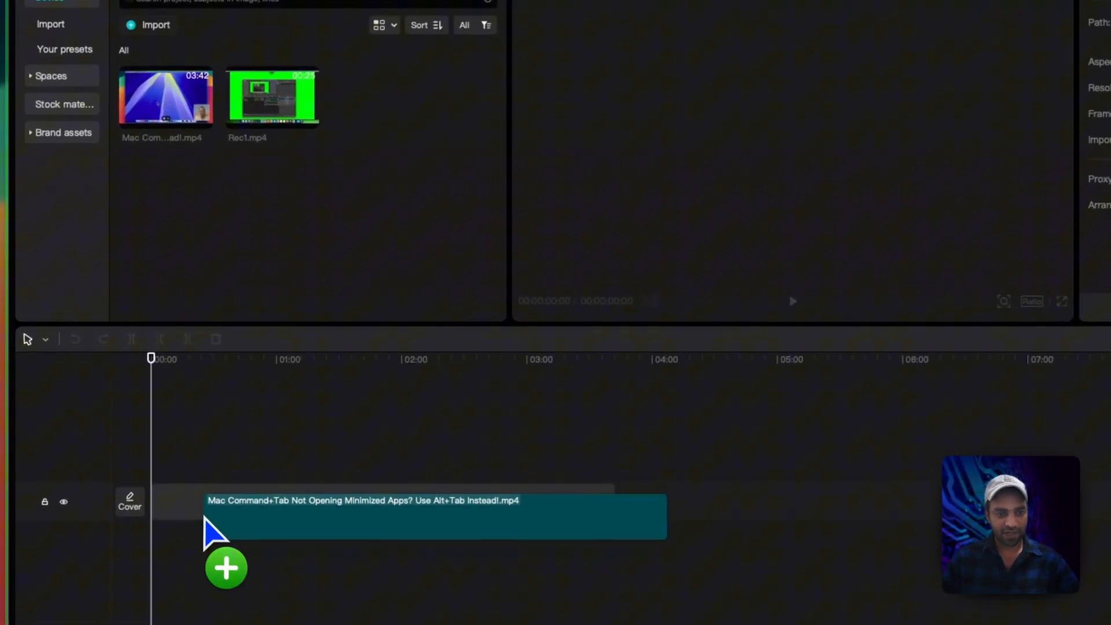
Place the Mac Command+Tab video on the timeline and open Auto captions settings
click(225, 568)
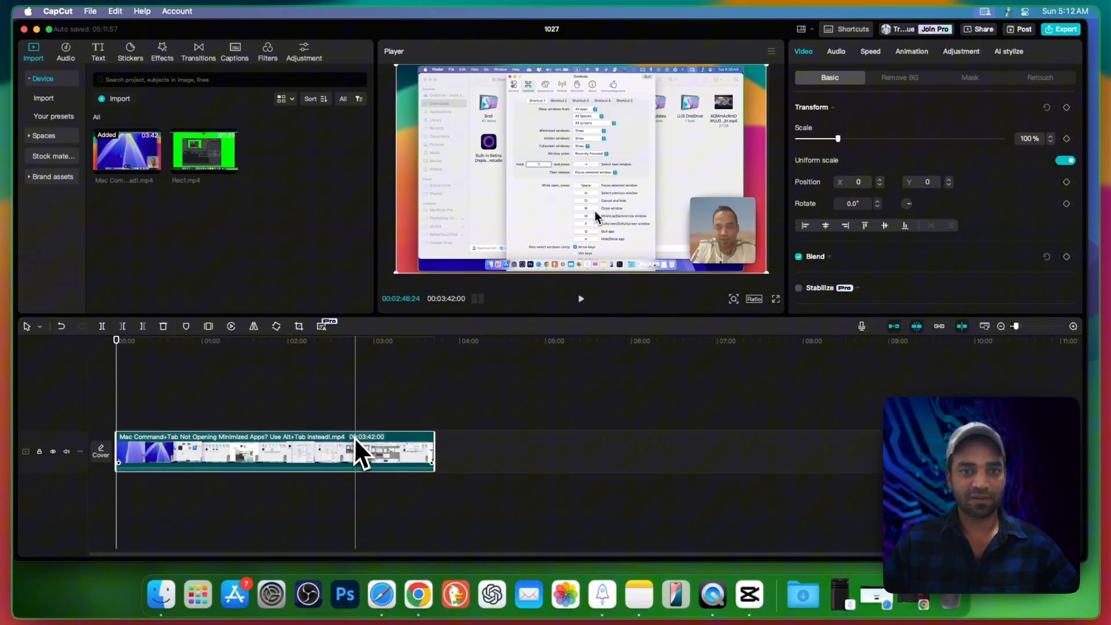
click(297, 450)
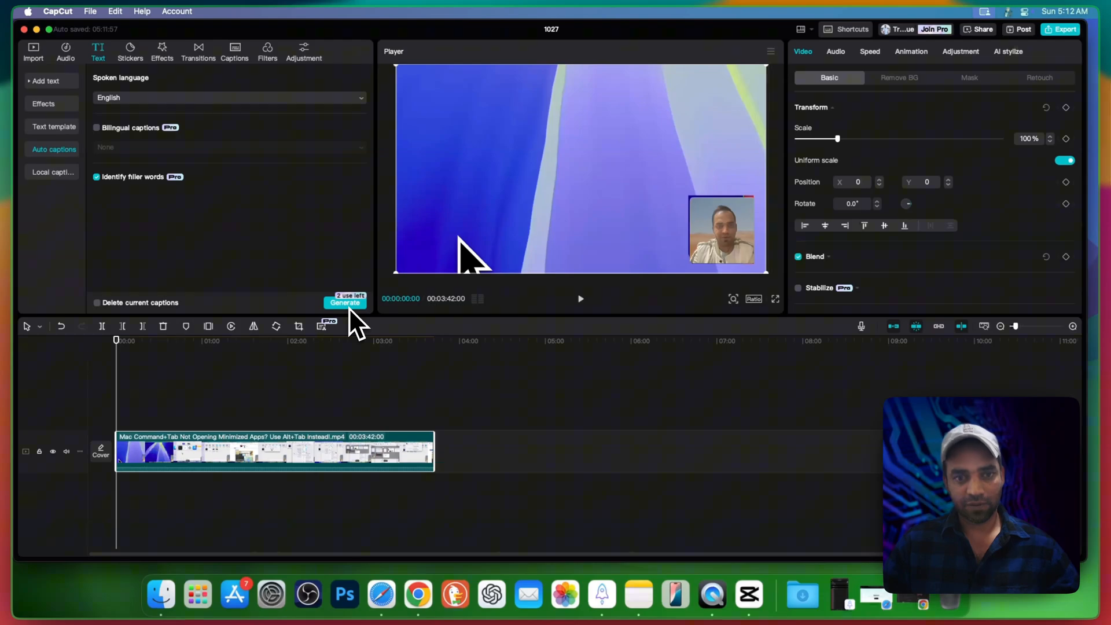
Generate English captions from the speech and decline the Pro feature offer
click(345, 302)
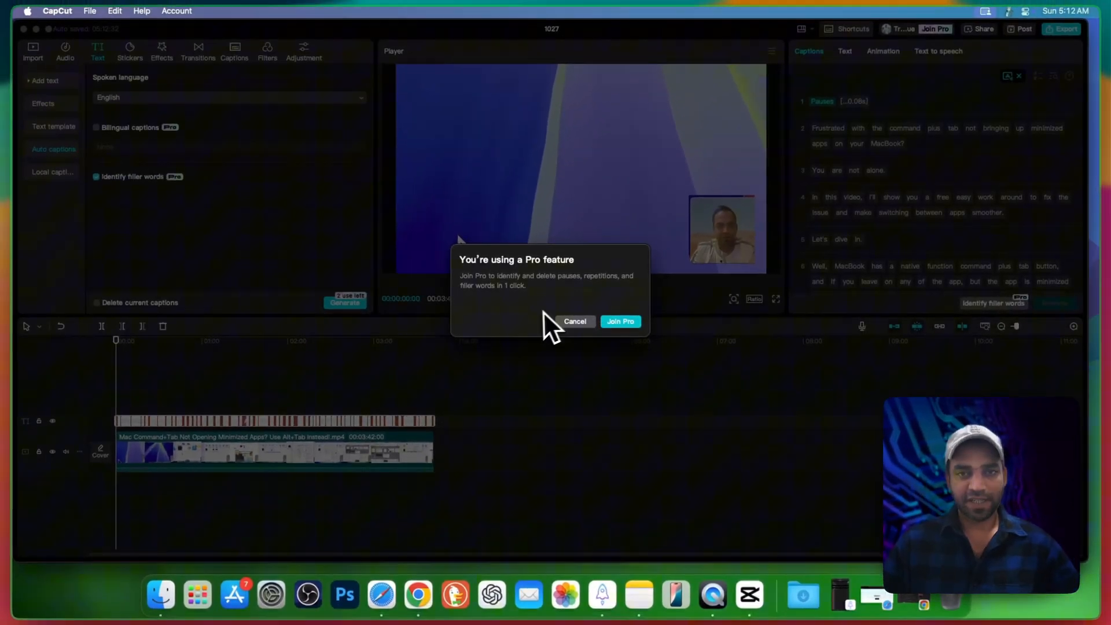
click(575, 321)
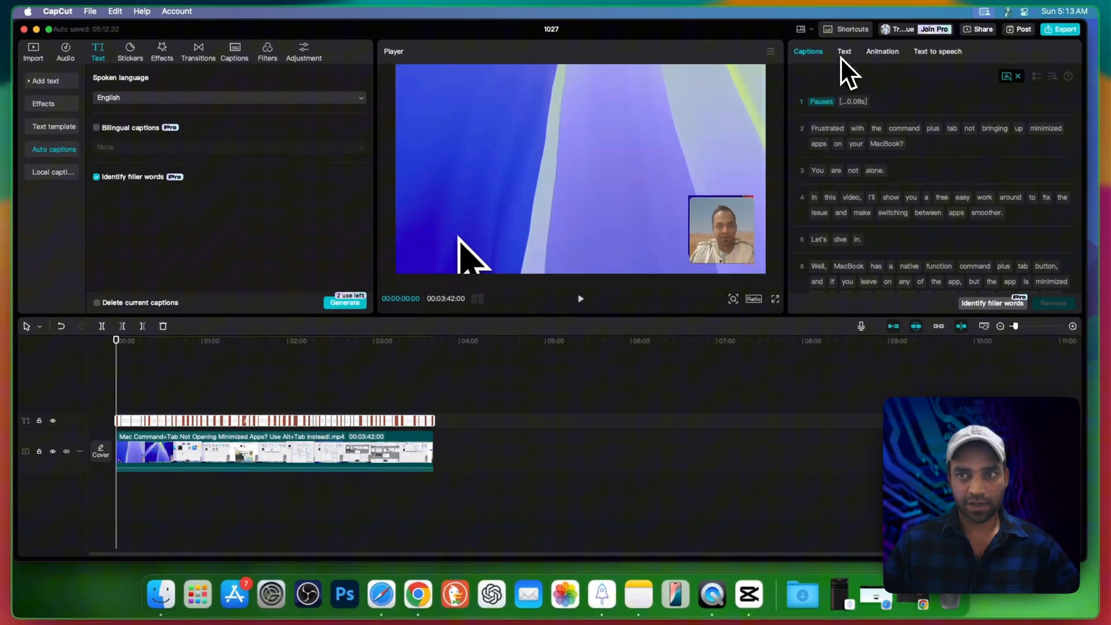
Apply the yellow glow template to all captions, preview, then dismiss the Pro export notice
click(844, 51)
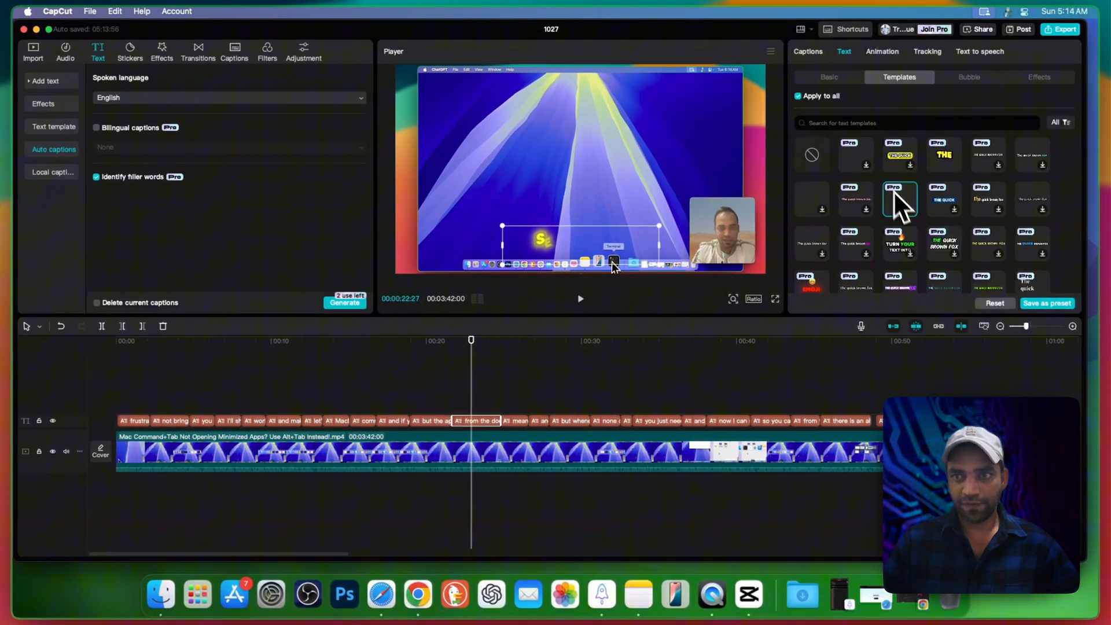
click(899, 199)
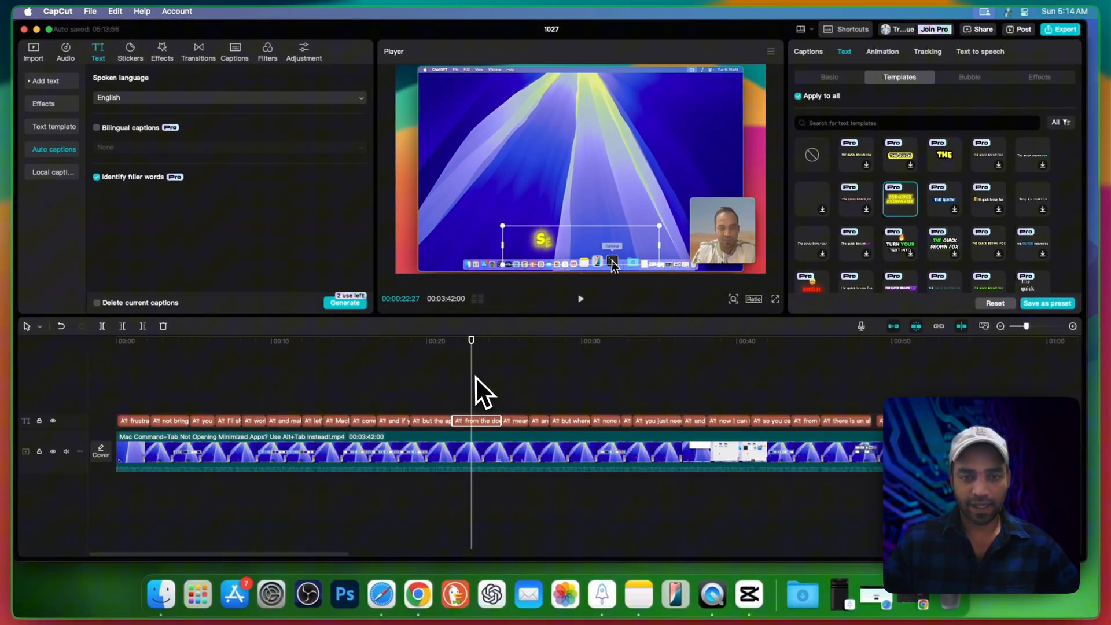
drag(471, 340, 260, 340)
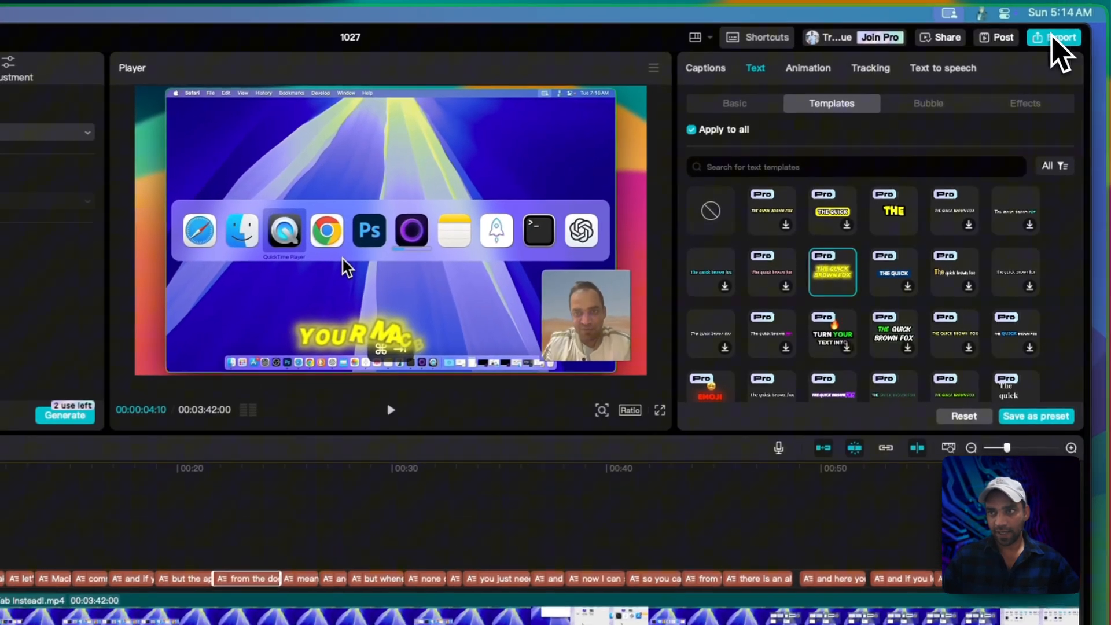
click(1055, 37)
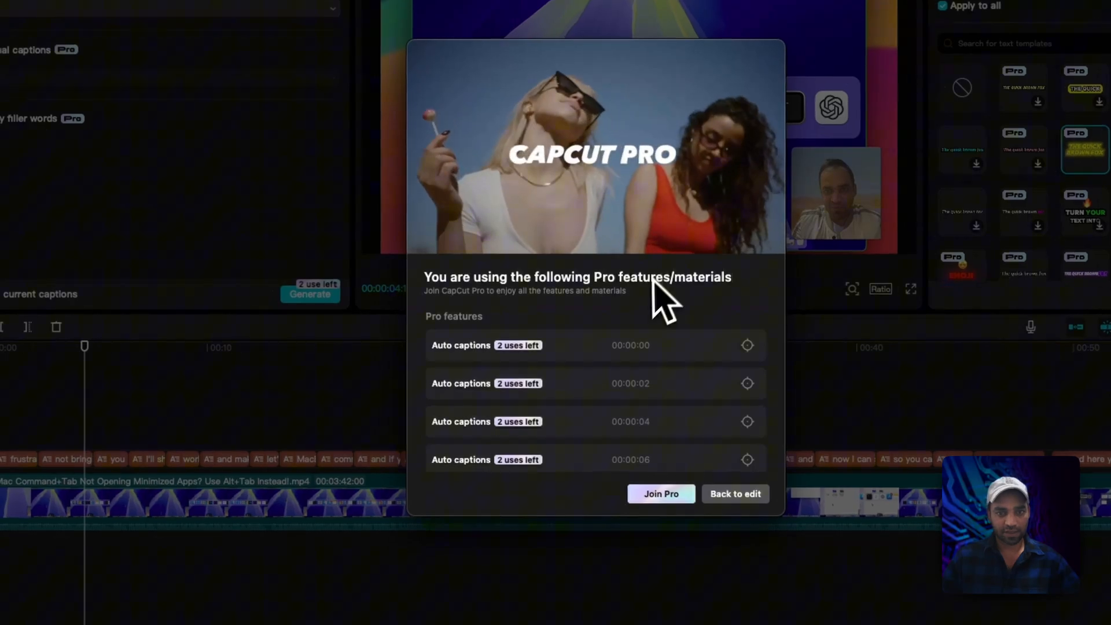
click(735, 493)
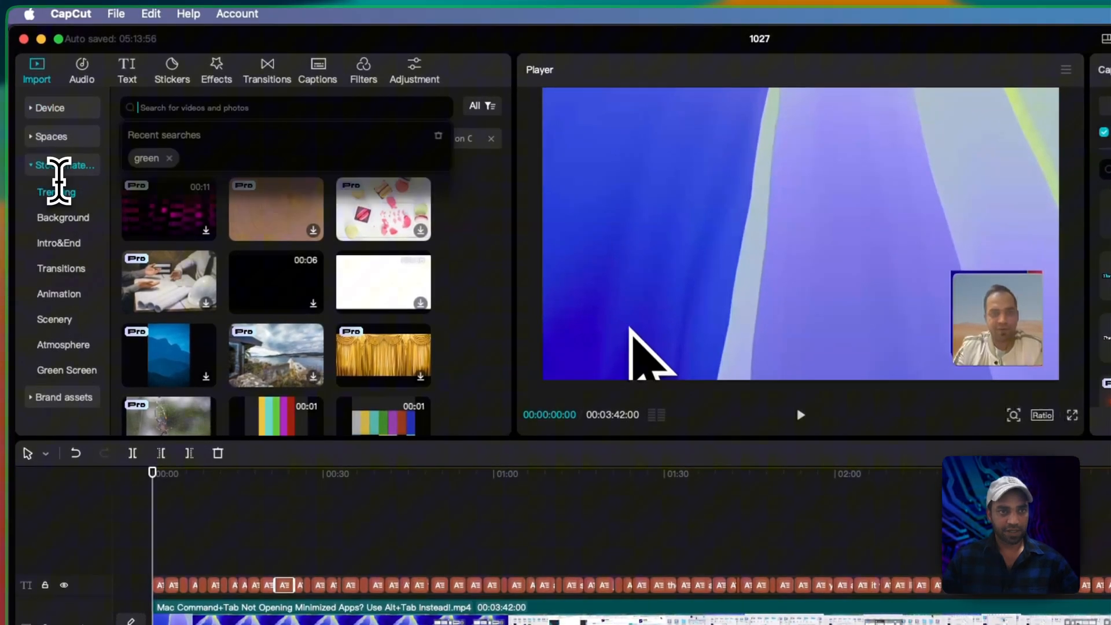
Add the plain 'green screen' stock clip beneath the caption track across the video
text(g)
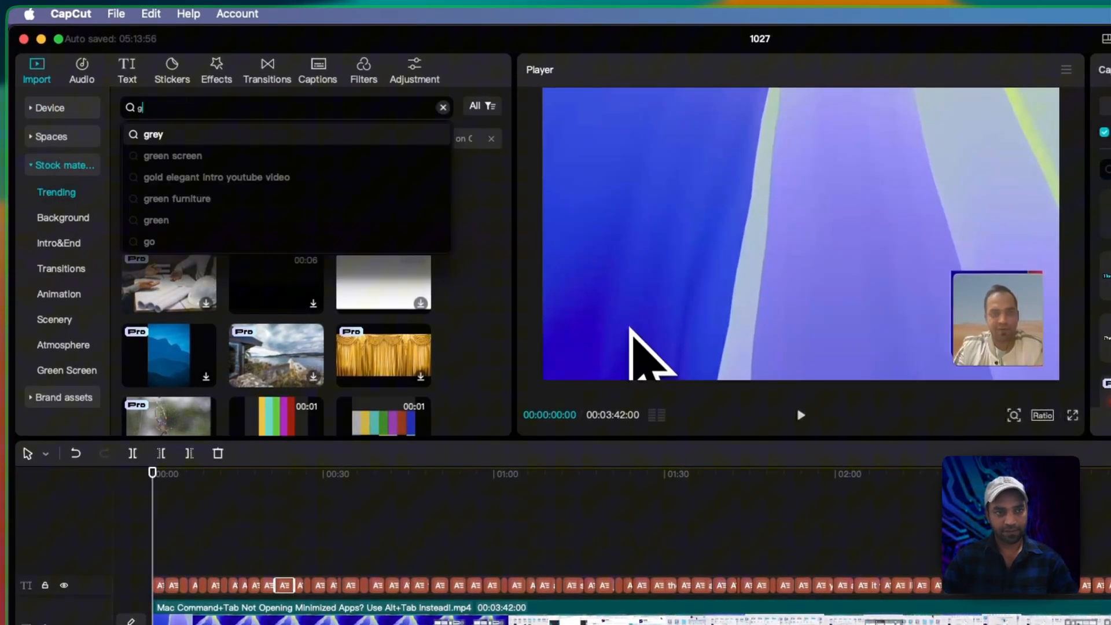
click(172, 155)
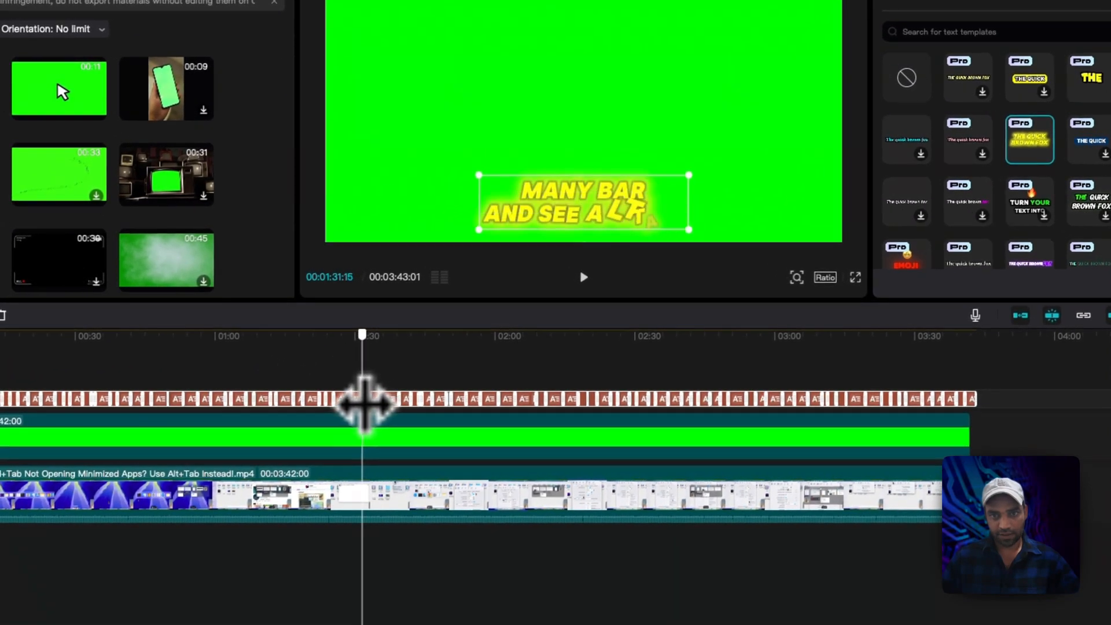
drag(365, 401, 383, 401)
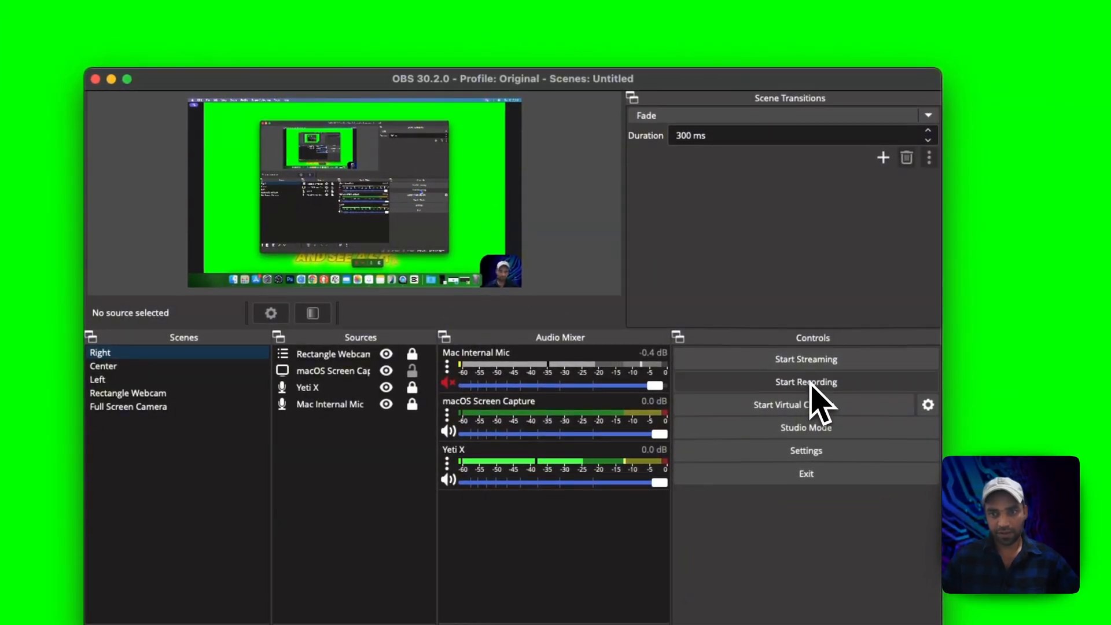
Record the screen in OBS while the green-background captions play, then return to OBS
click(805, 382)
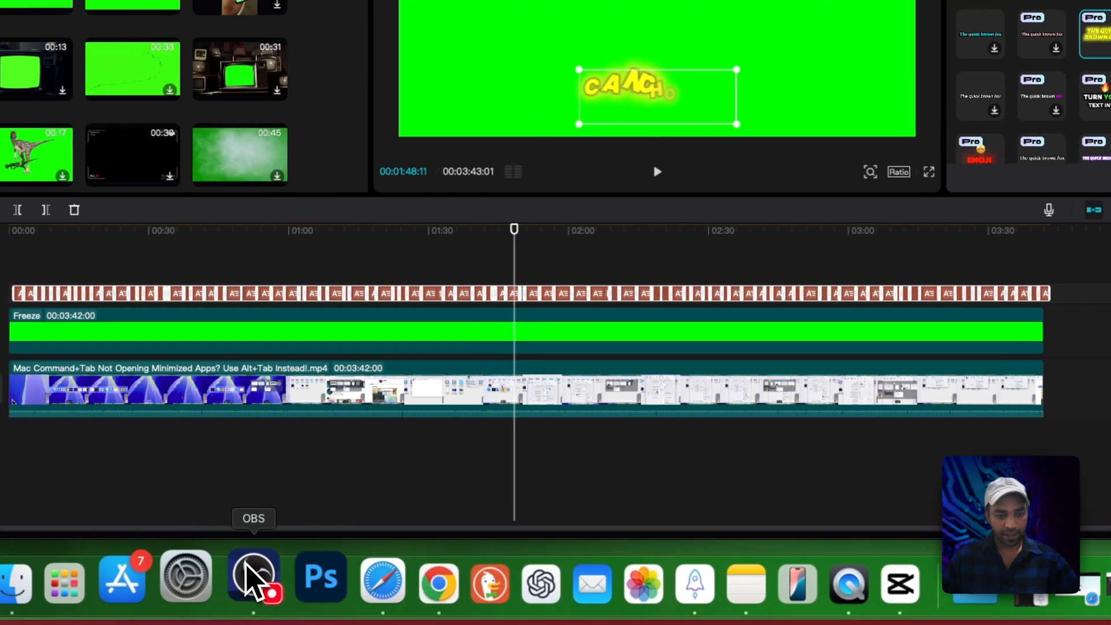
click(253, 577)
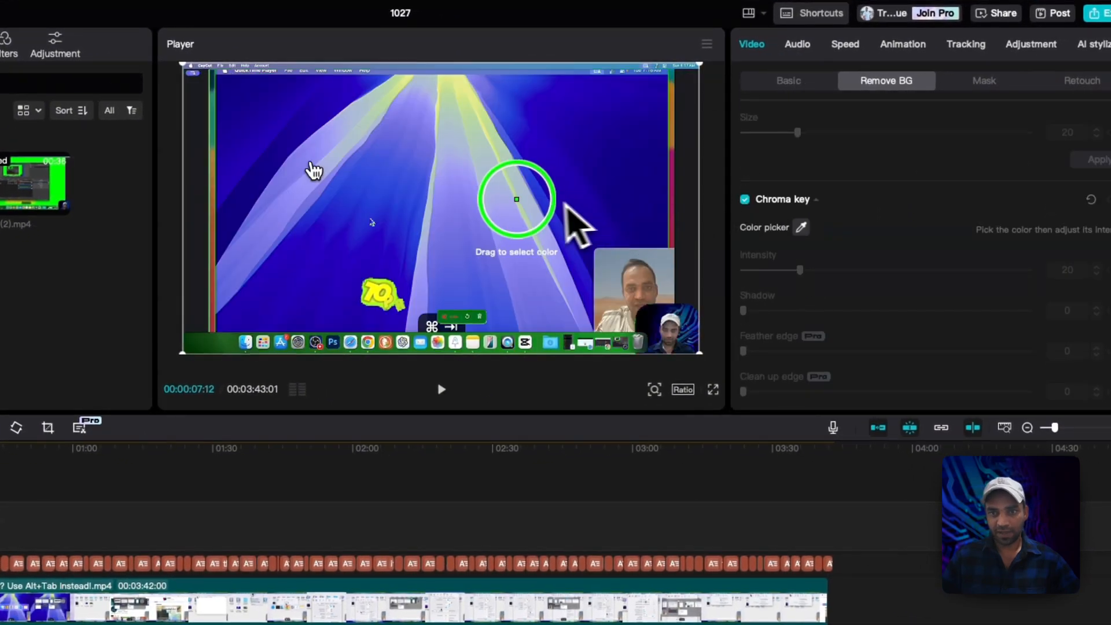
Sample the green background with the chroma key colour picker to key it out
drag(745, 310, 834, 310)
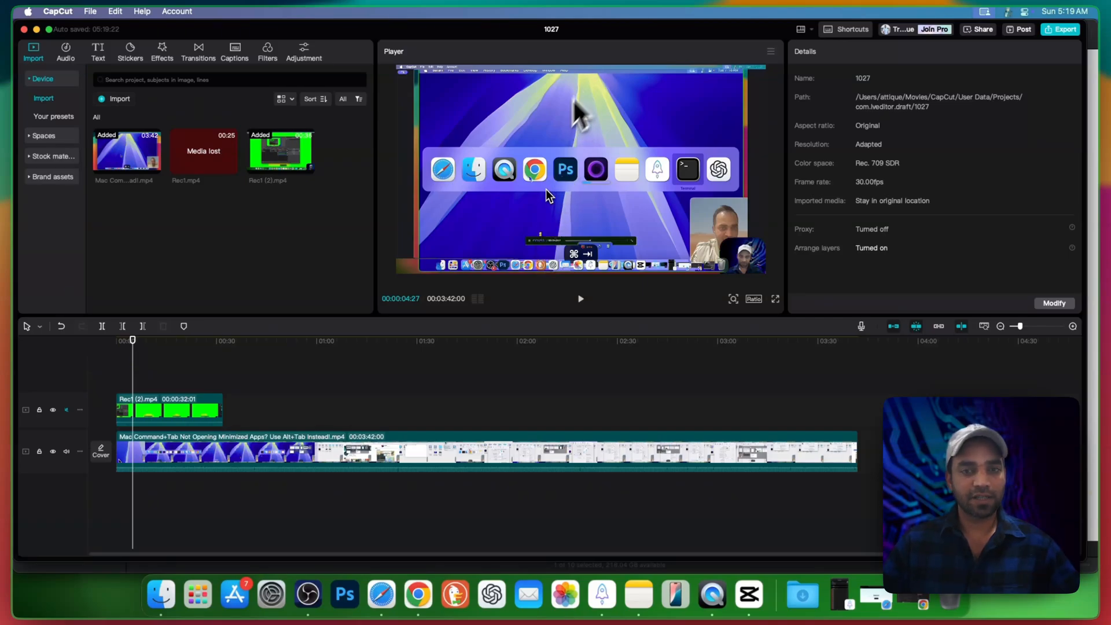
mouse_move(533, 148)
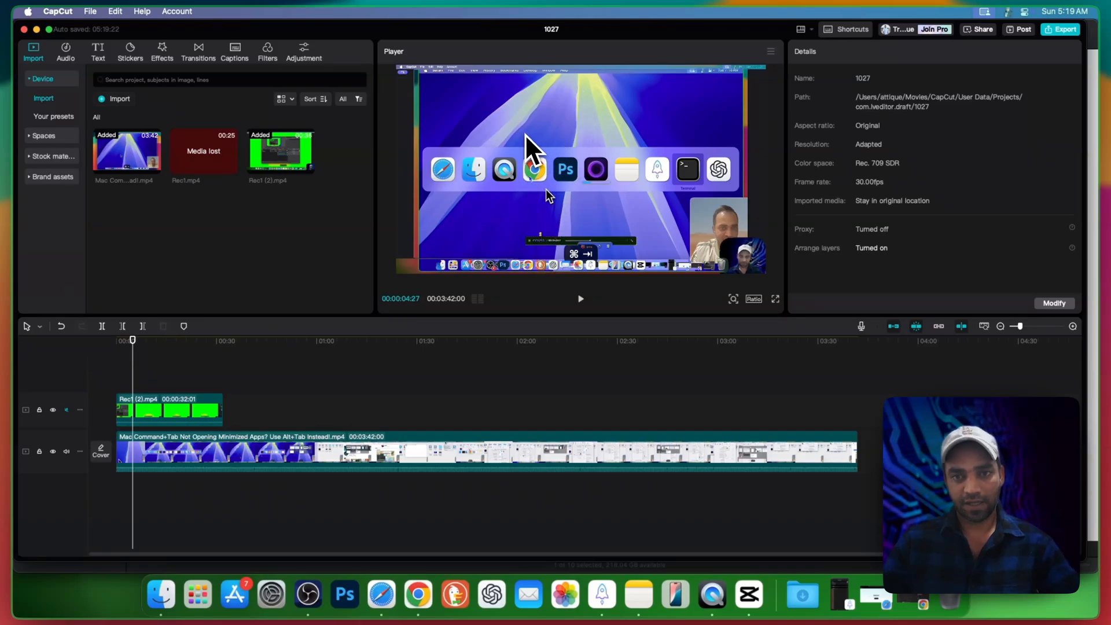
click(579, 299)
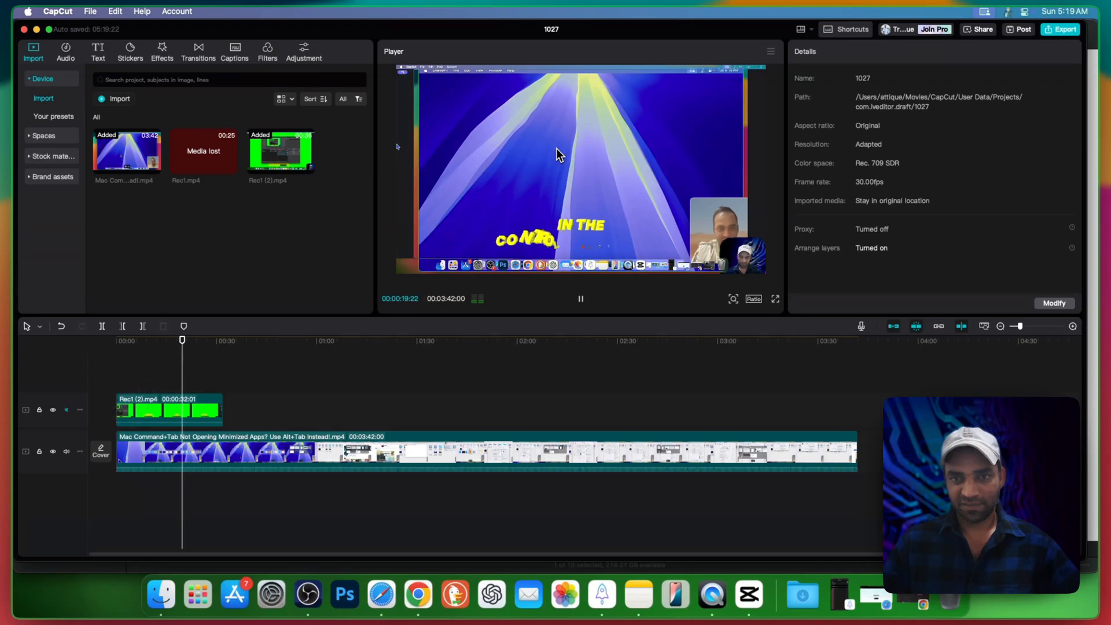
click(580, 299)
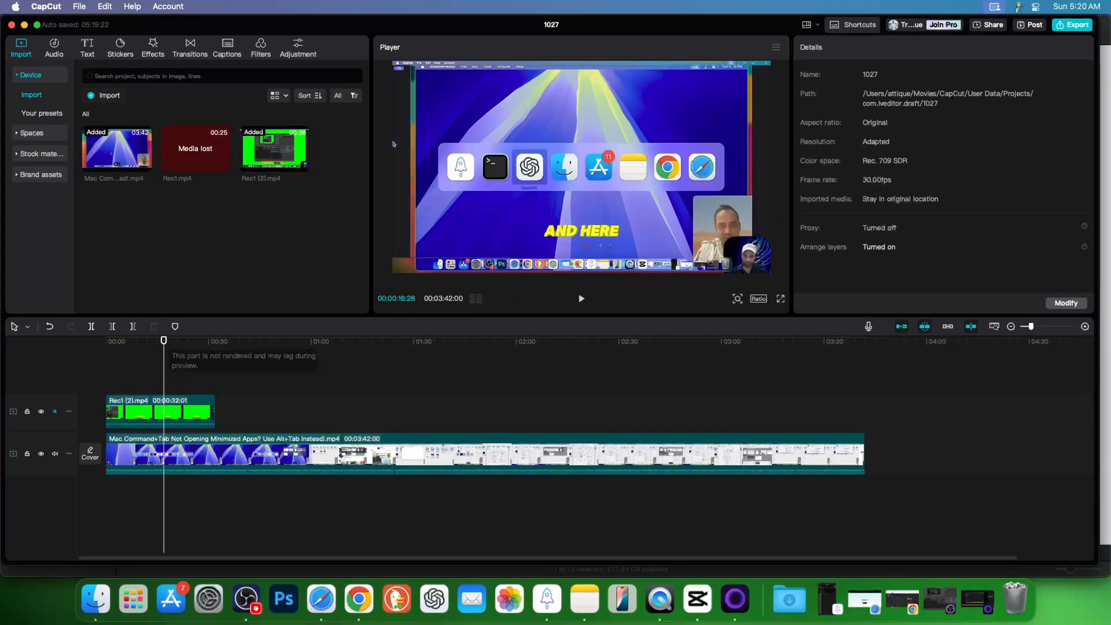
Export the captioned project as a 4K HEVC mp4 at 30fps
click(1073, 25)
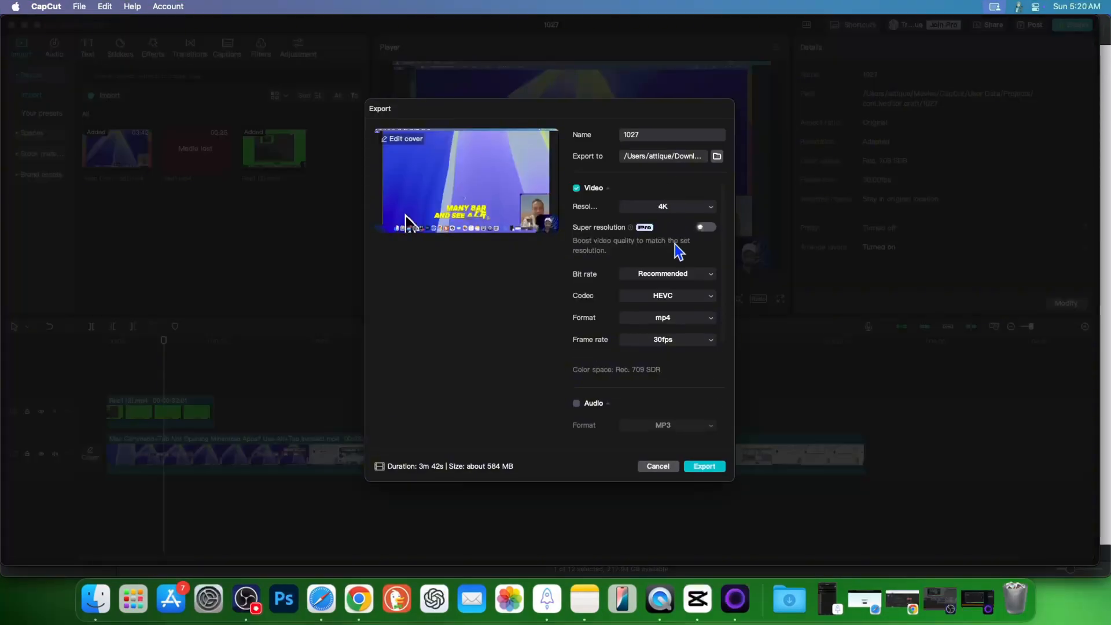
click(656, 466)
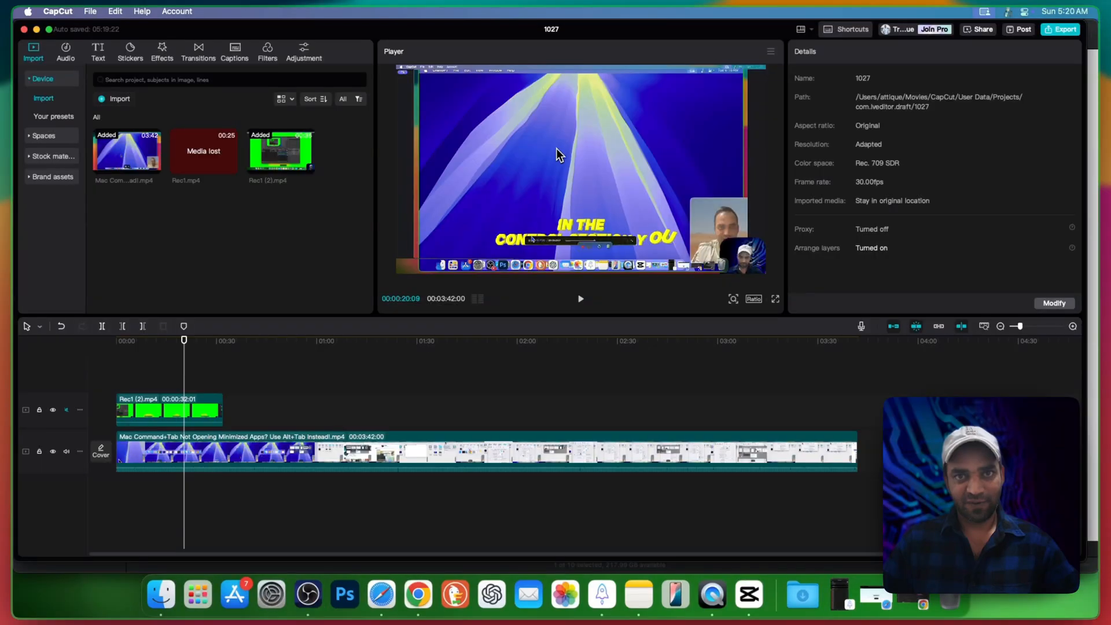